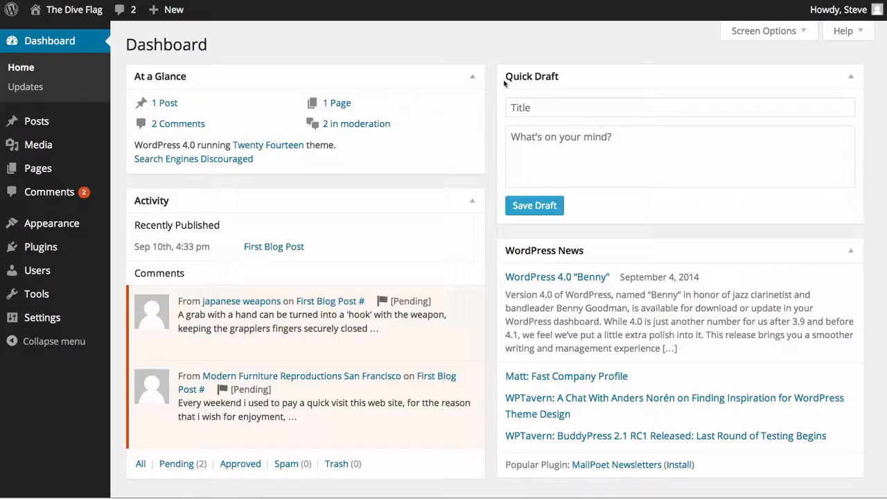
mouse_move(219, 42)
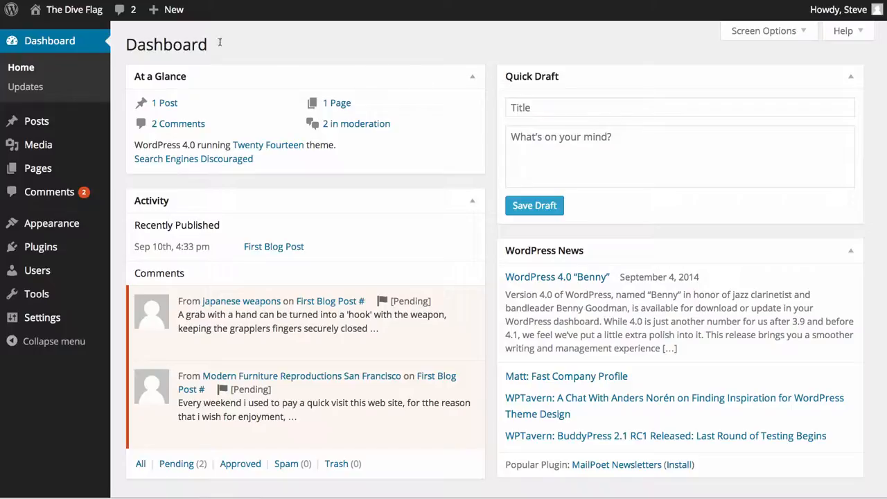
mouse_move(122, 42)
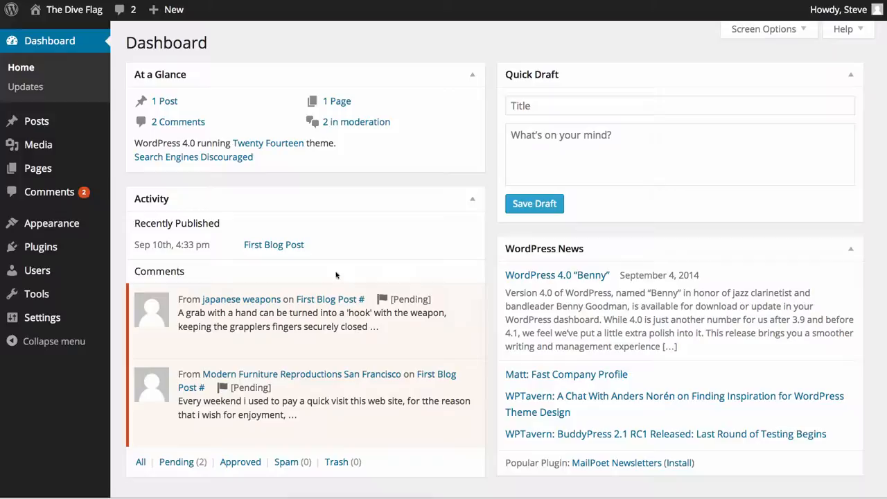
mouse_move(456, 381)
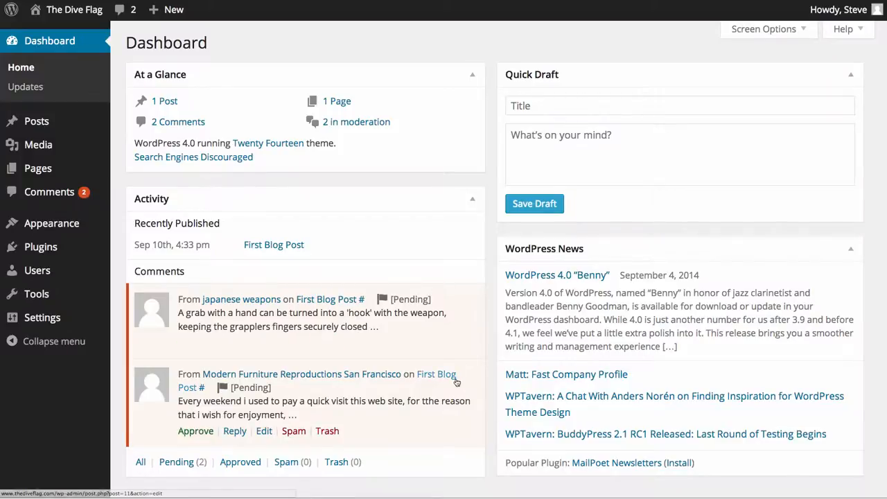
mouse_move(450, 343)
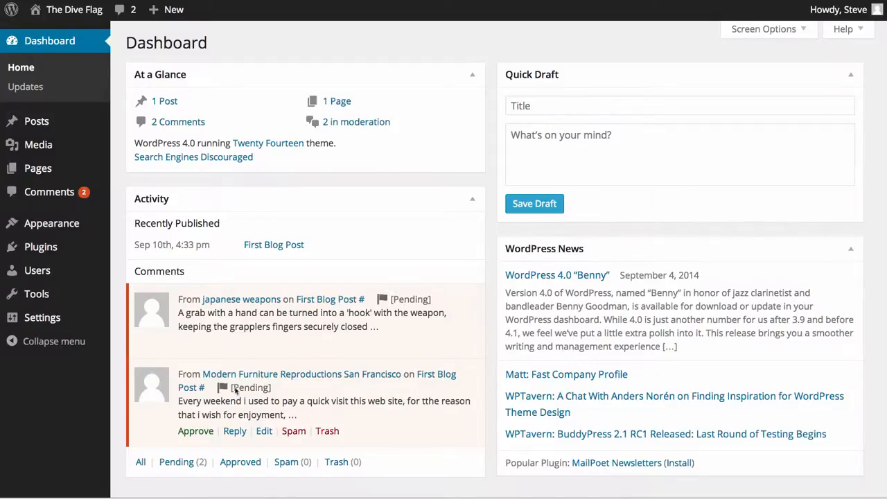
mouse_move(290, 394)
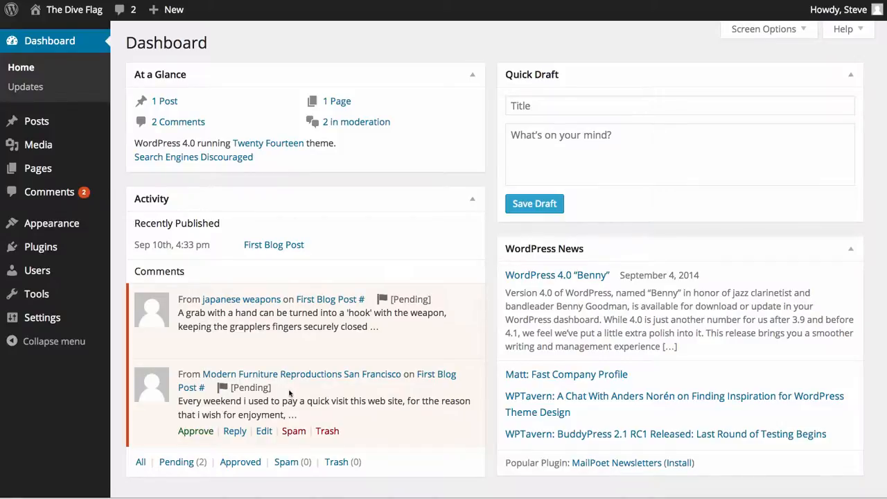
mouse_move(242, 313)
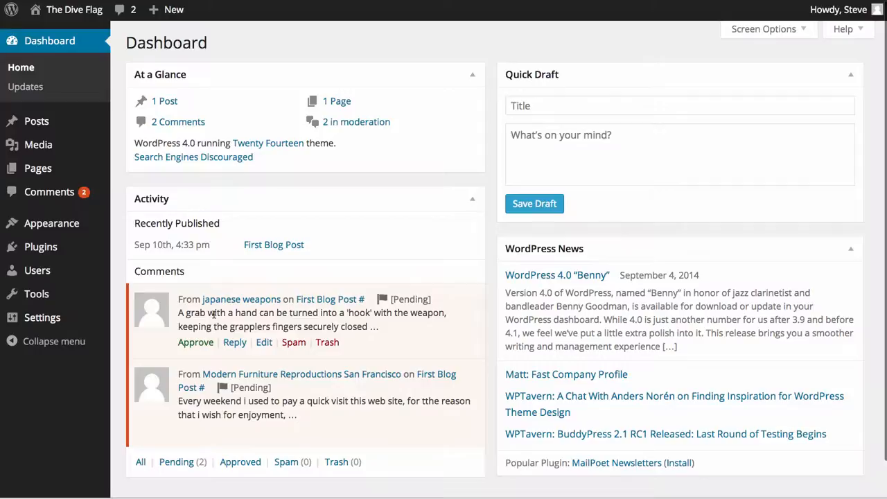
mouse_move(195, 341)
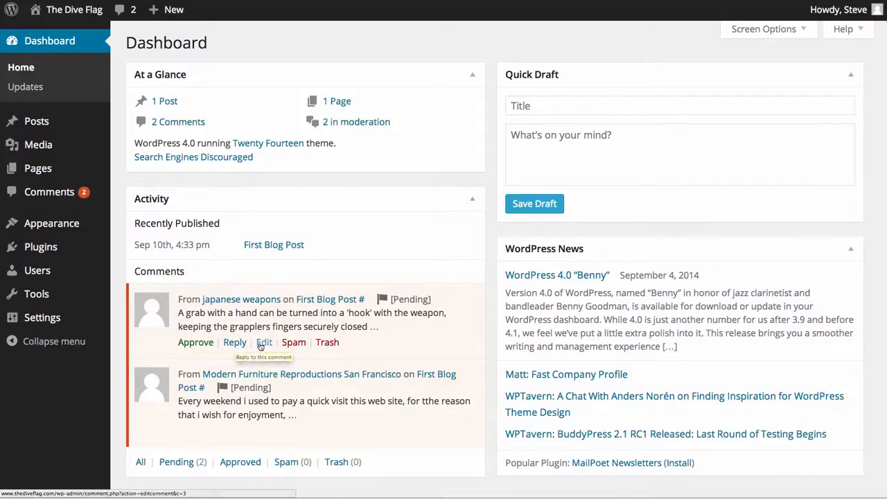
mouse_move(294, 341)
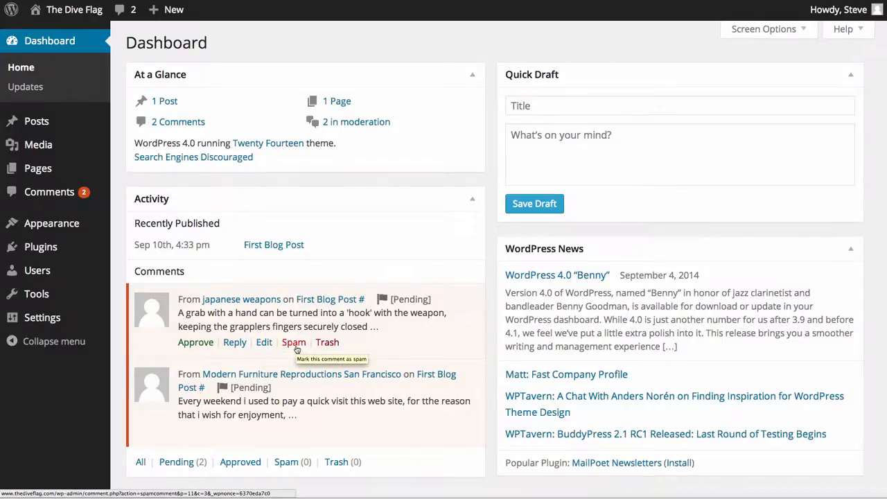
mouse_move(327, 341)
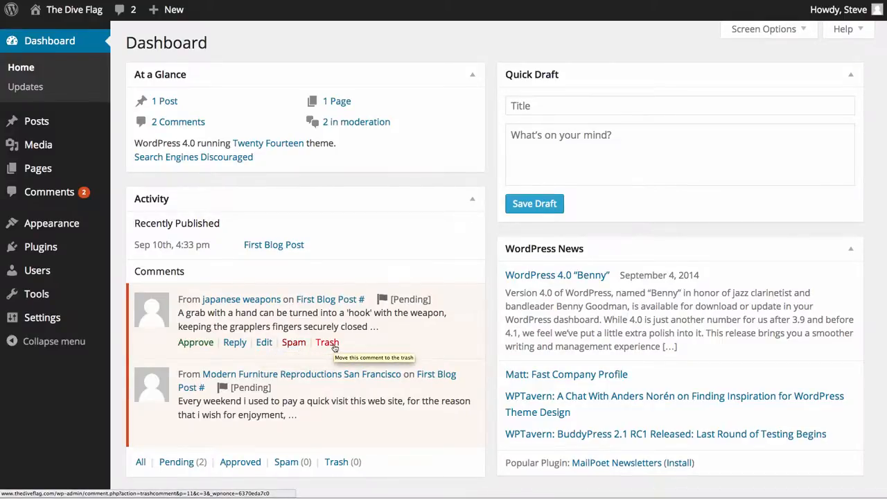
mouse_move(173, 280)
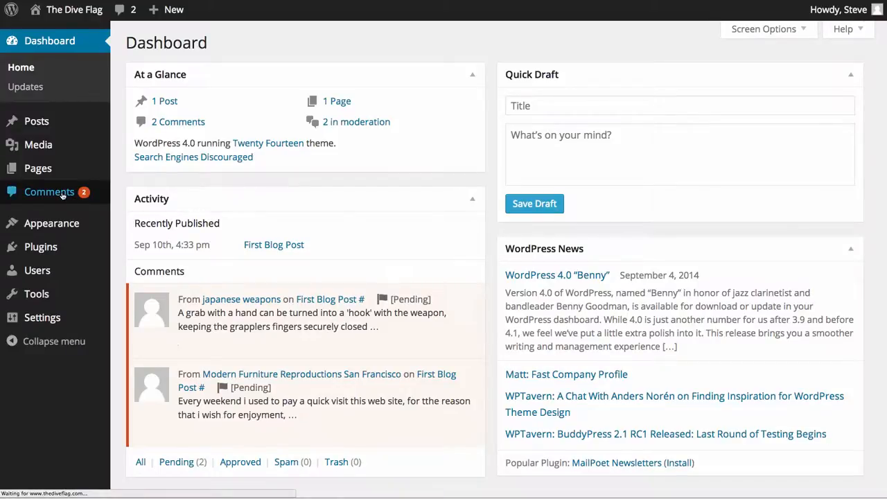
View the japanese weapons comment's edit page from the Comments screen, then return to the list
click(49, 192)
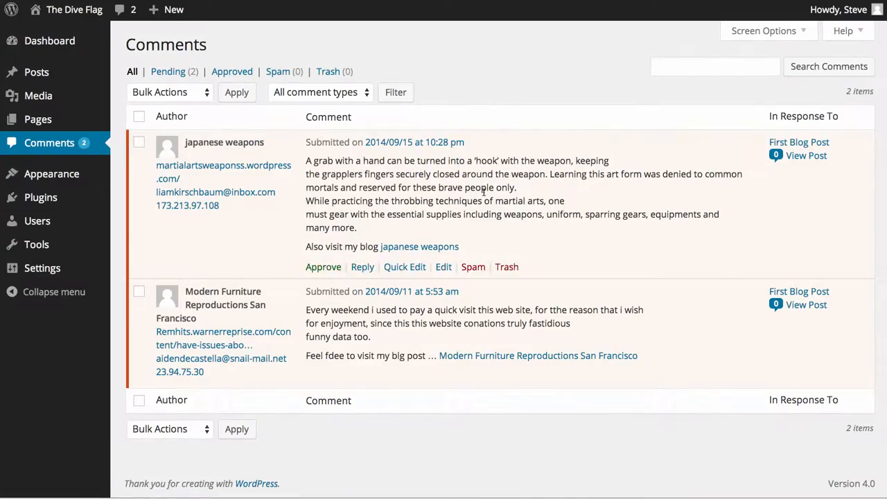
mouse_move(451, 266)
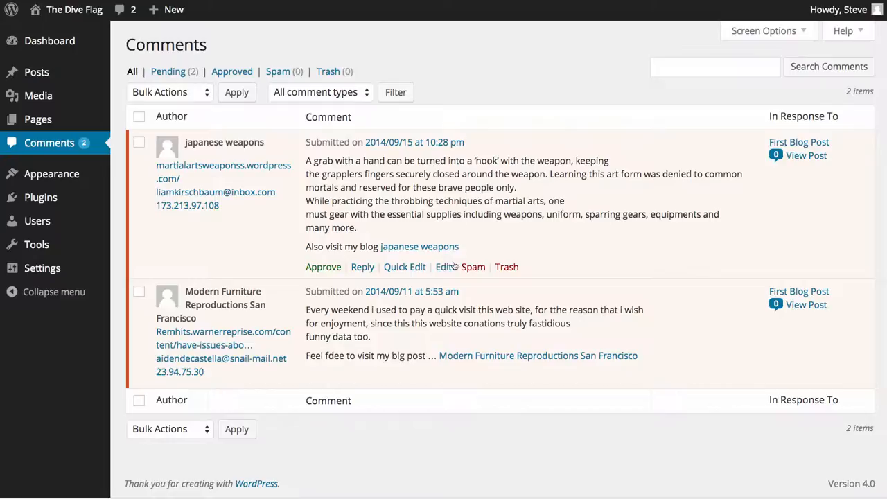
click(444, 266)
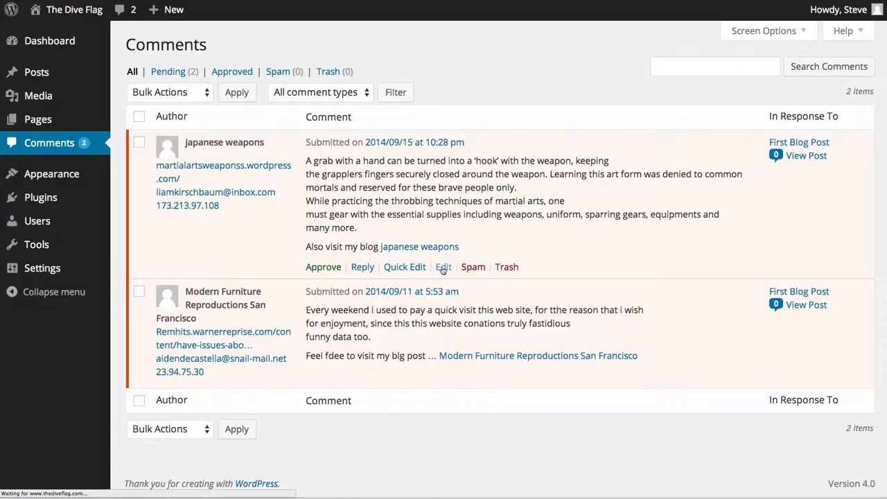
click(443, 266)
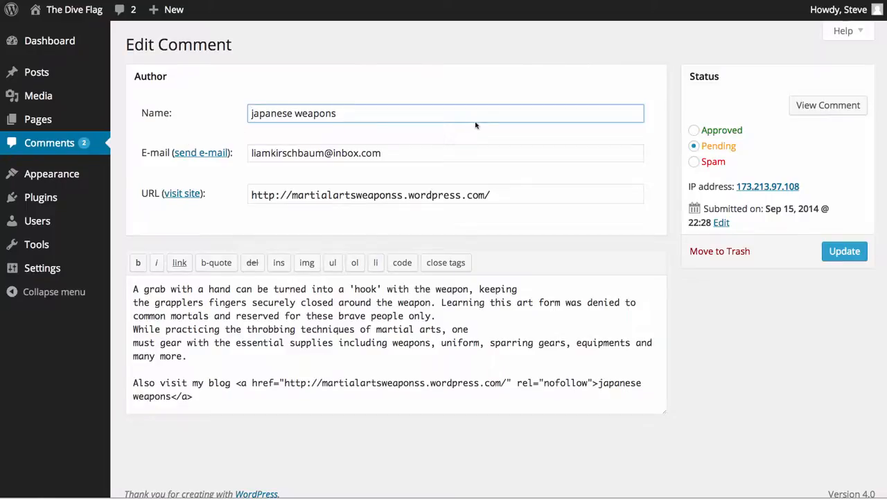
mouse_move(527, 380)
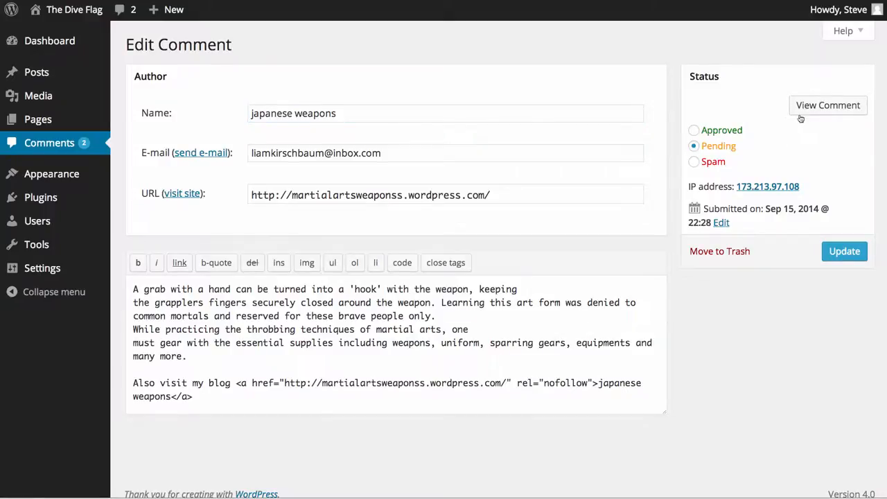
click(50, 141)
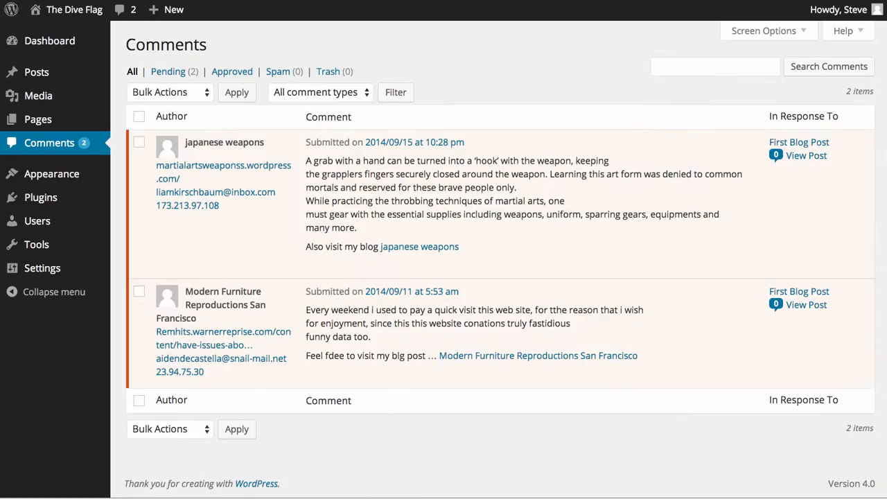
mouse_move(391, 155)
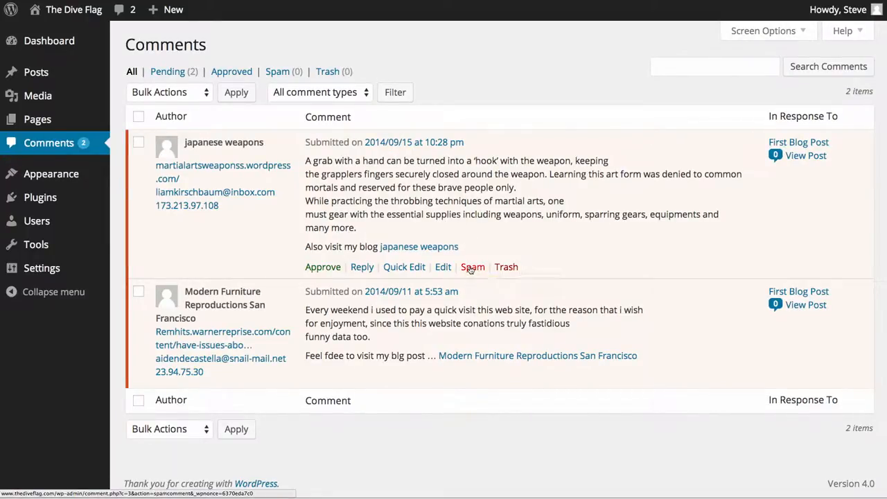
Spam the japanese weapons comment, approve the Modern Furniture Reproductions comment, and go to First Blog Post's editor
click(471, 266)
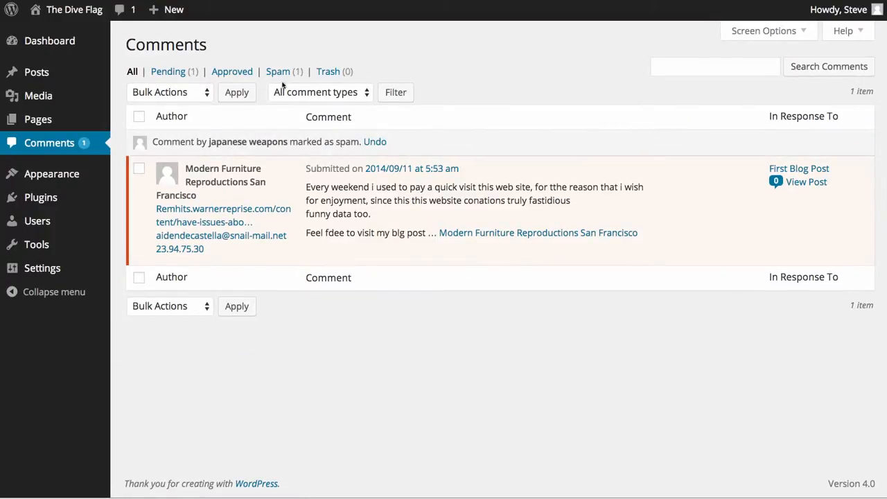
mouse_move(301, 78)
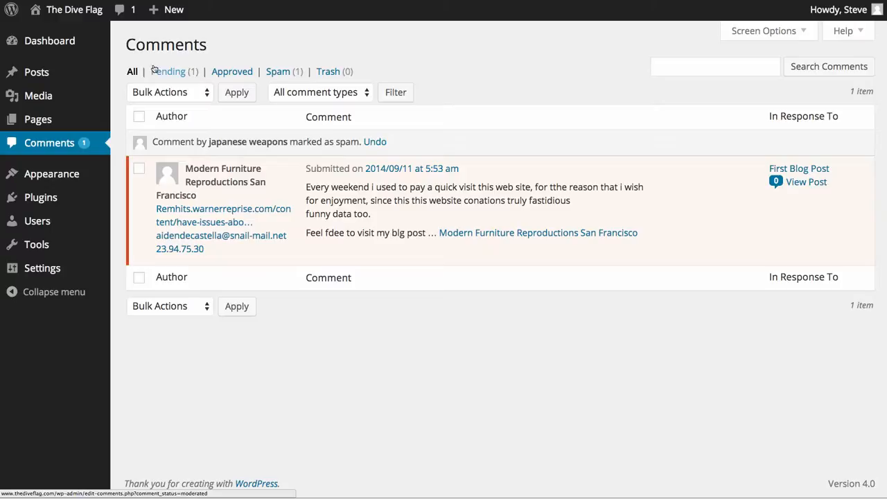
mouse_move(402, 194)
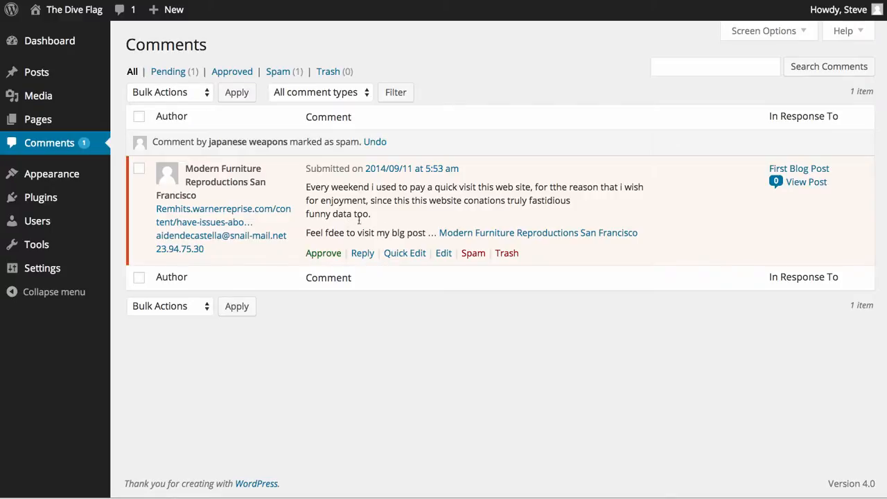
mouse_move(474, 253)
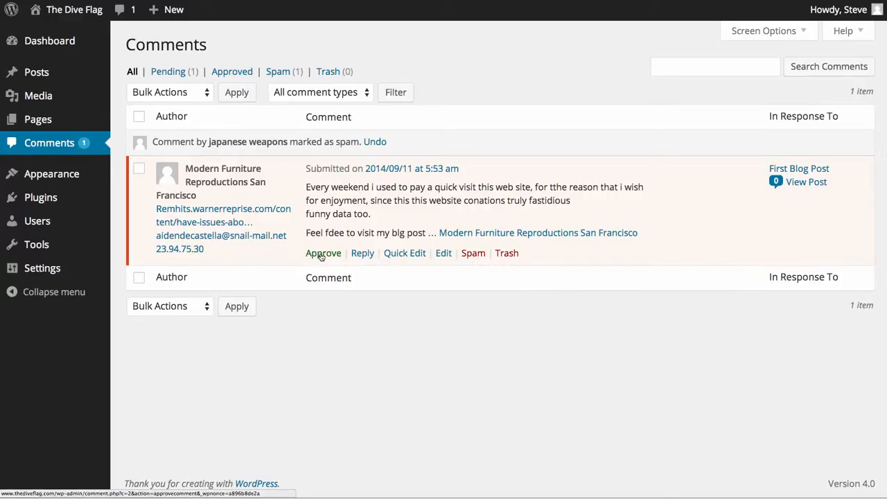
click(325, 253)
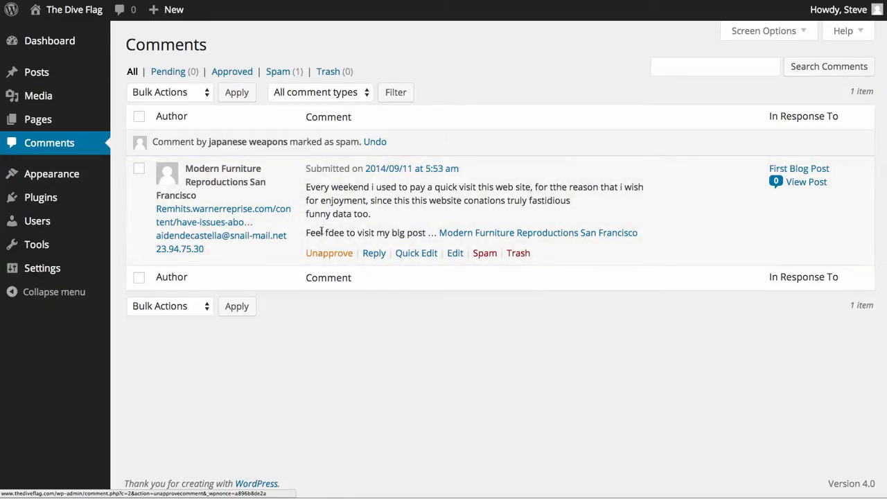
mouse_move(657, 208)
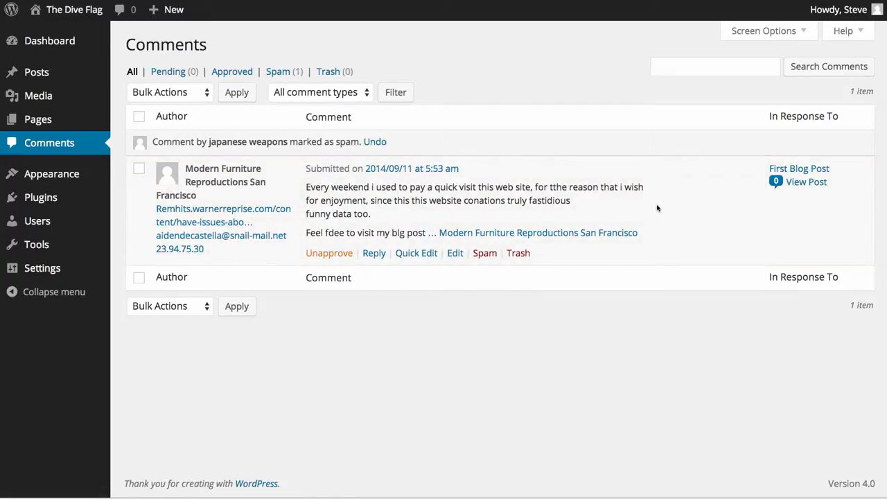
mouse_move(194, 117)
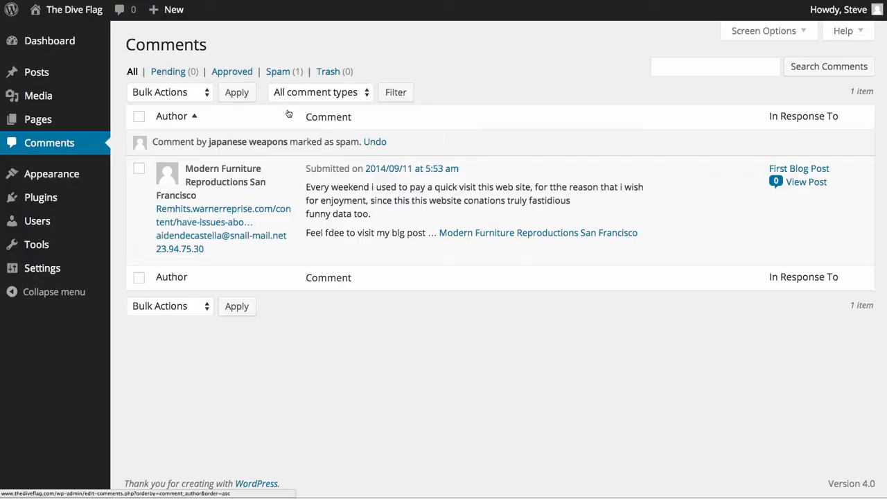
mouse_move(284, 132)
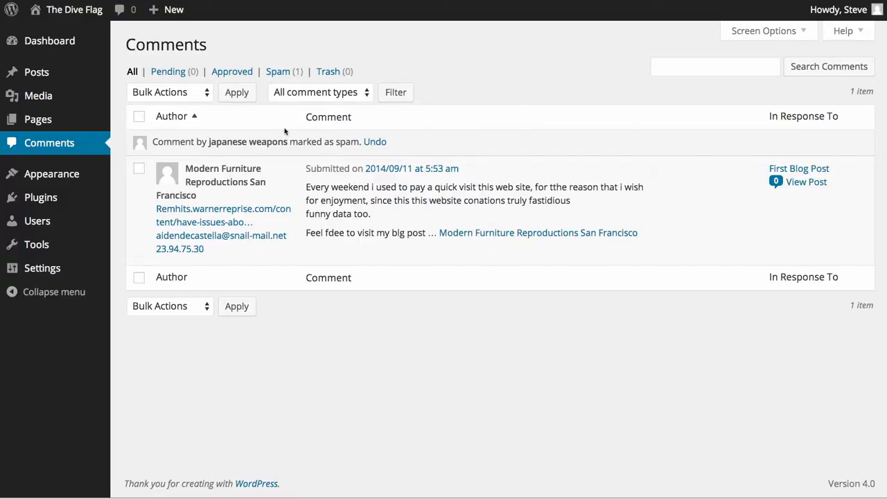
click(799, 168)
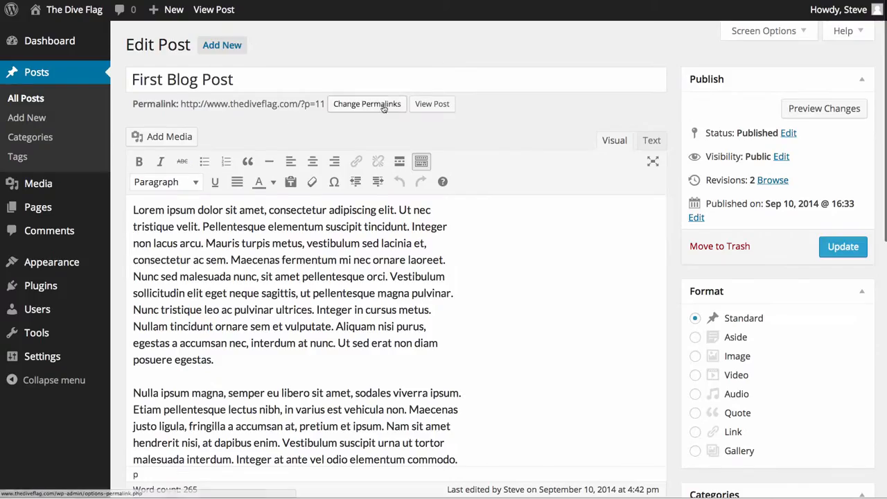
View First Blog Post on the live site and scroll down to its comment count
click(433, 102)
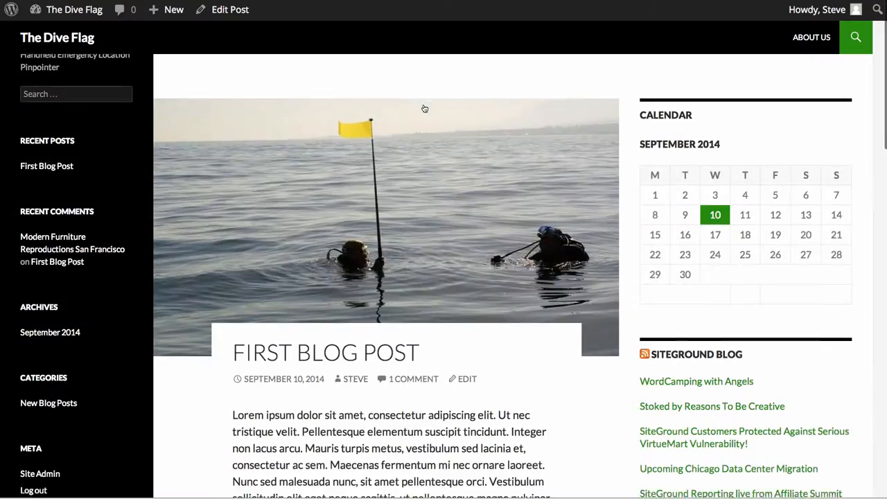
scroll(down, 3)
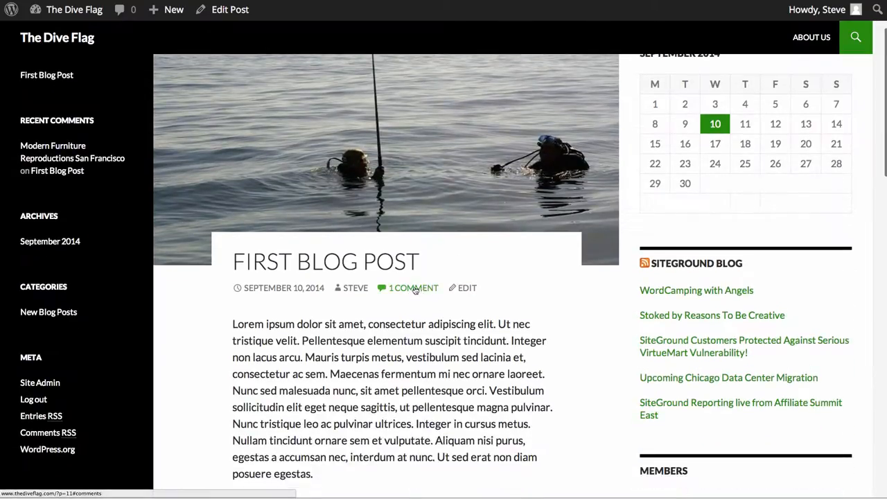
scroll(down, 3)
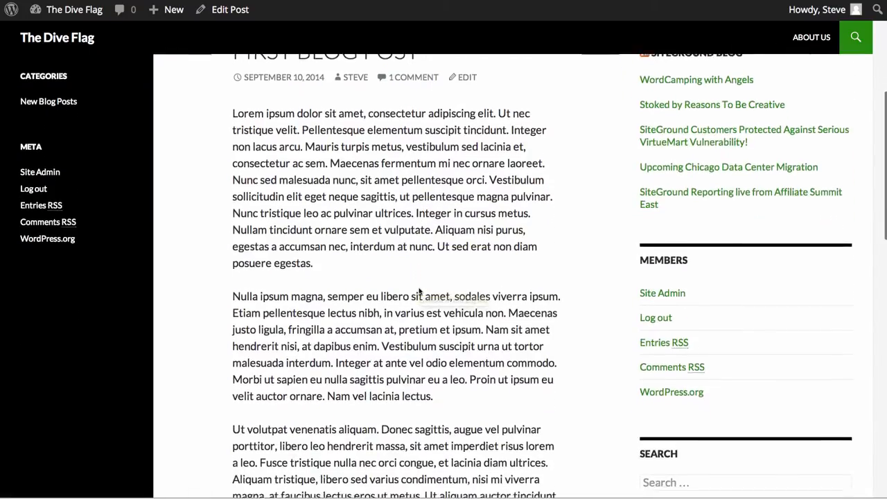
scroll(down, 3)
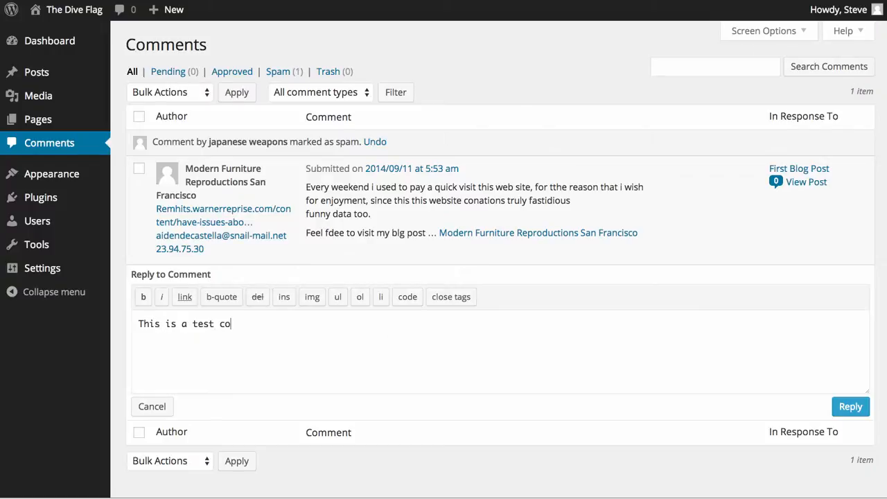
Post the reply "This is a test comment!" under the furniture comment and view the post publicly
text(mment!)
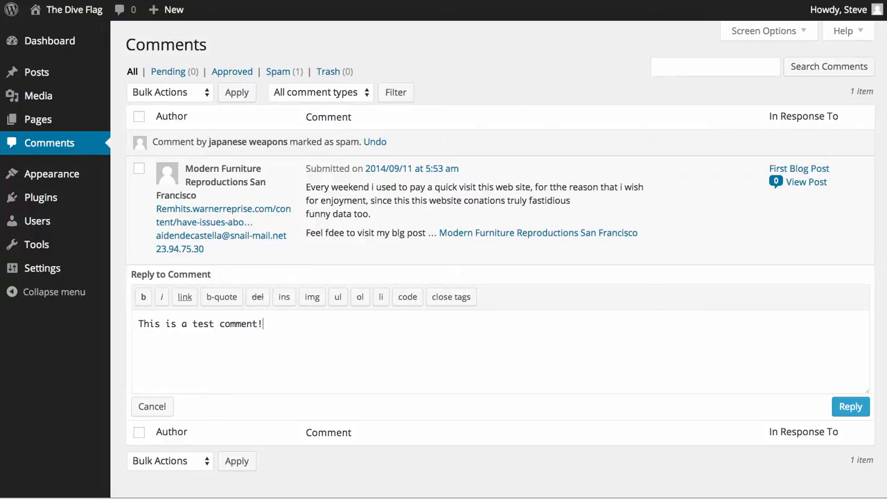
mouse_move(851, 407)
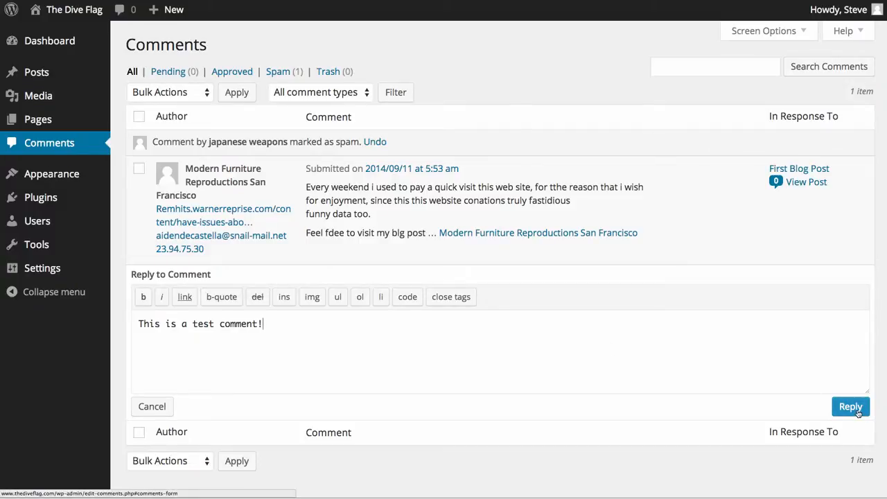
click(851, 406)
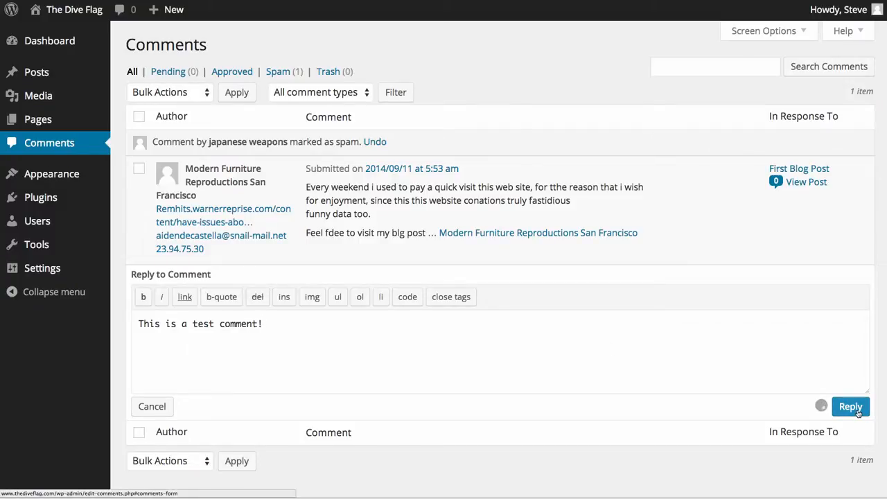
click(852, 406)
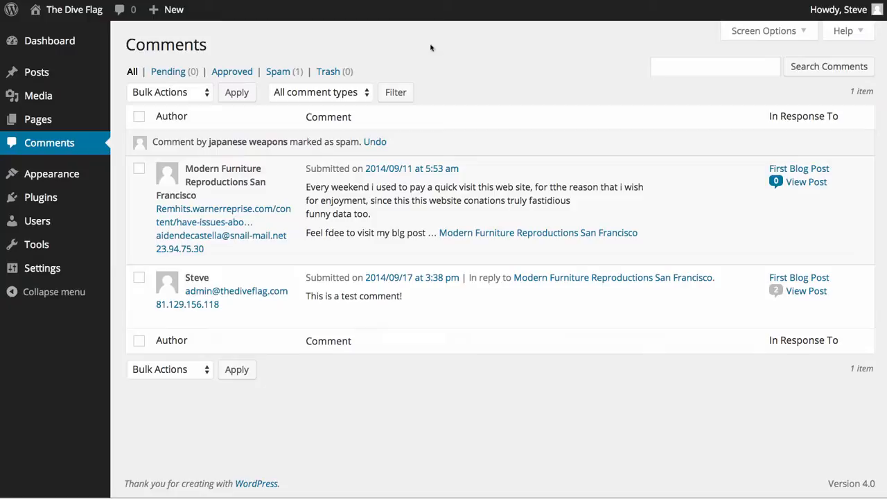
click(807, 182)
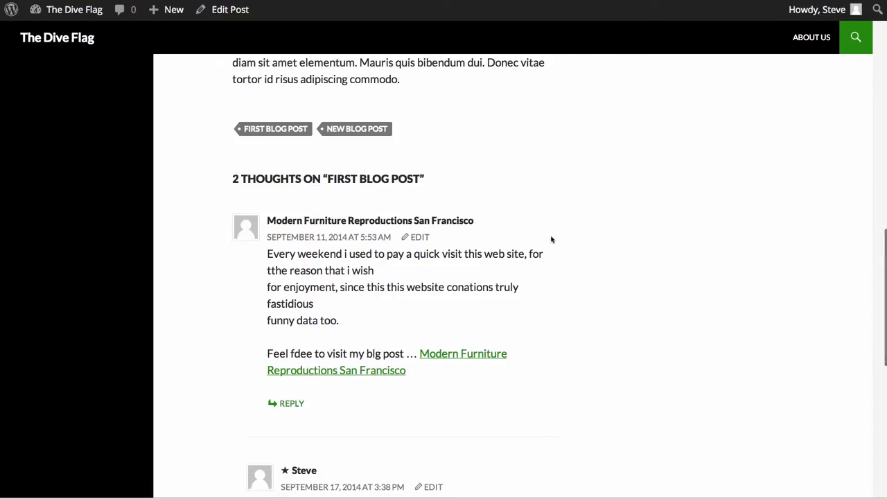
Scroll to the comments section showing Steve's nested test reply
scroll(down, 3)
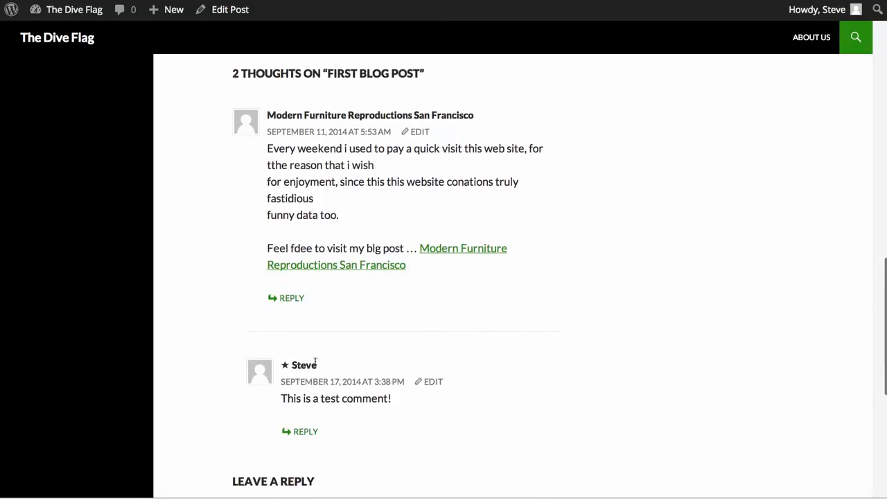
mouse_move(338, 409)
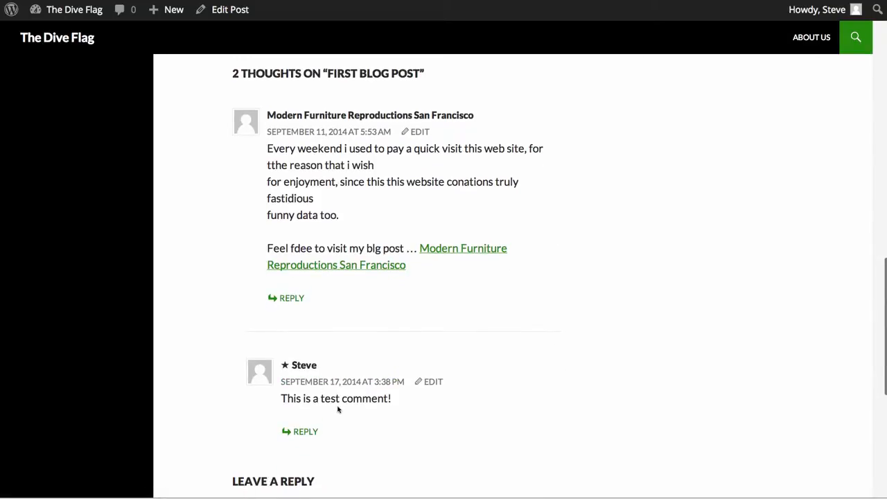
mouse_move(316, 205)
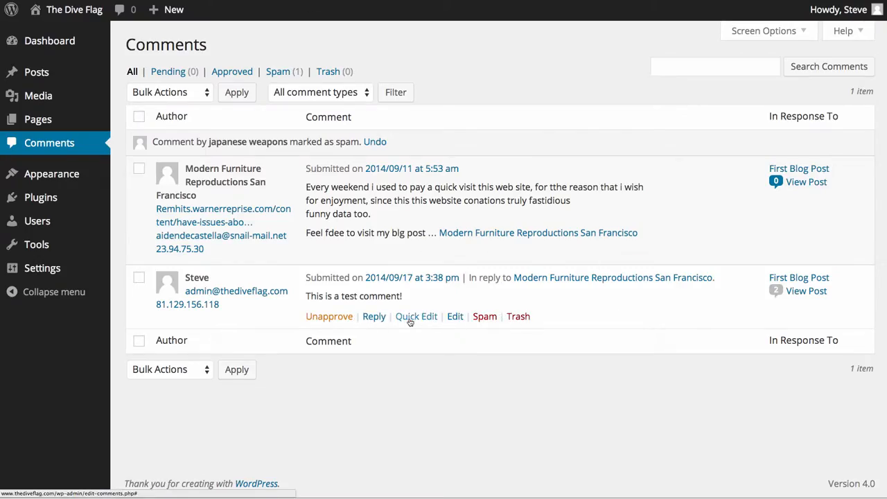
Trash Steve's test reply and mark the Modern Furniture Reproductions comment as spam
click(518, 316)
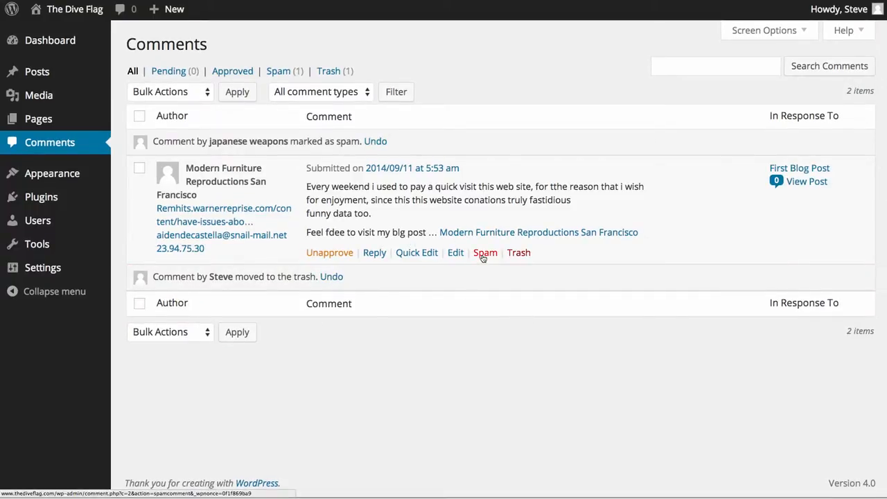
click(485, 252)
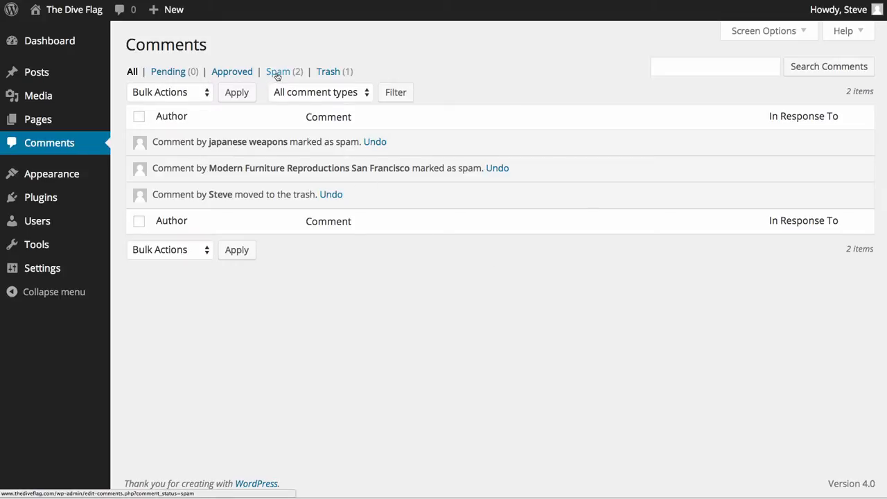
Empty the Trash and then the Spam folder, permanently deleting all three comments
click(277, 72)
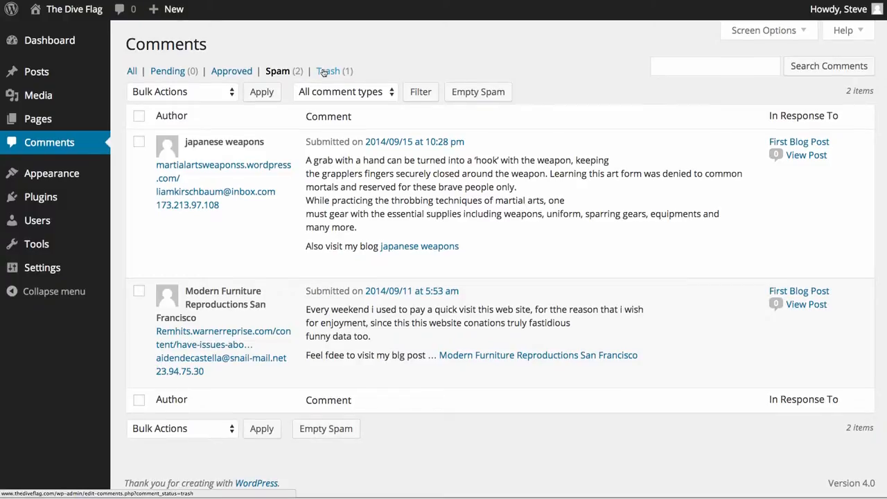
click(327, 70)
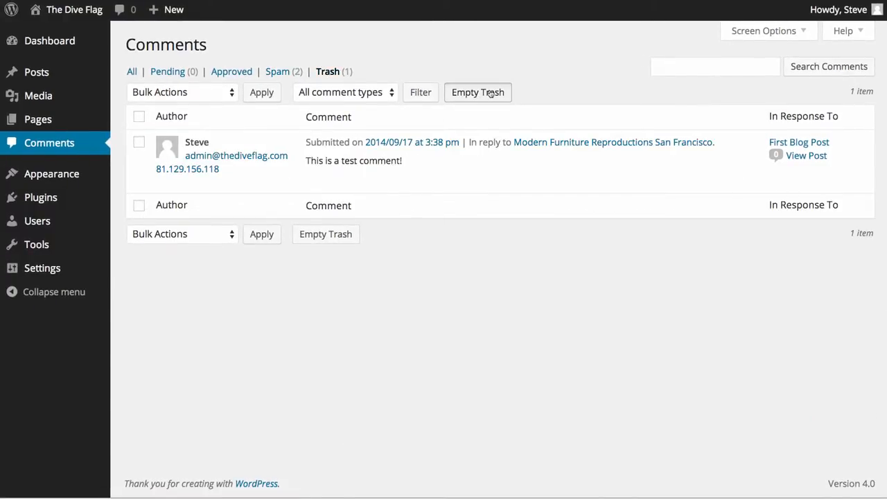
click(477, 92)
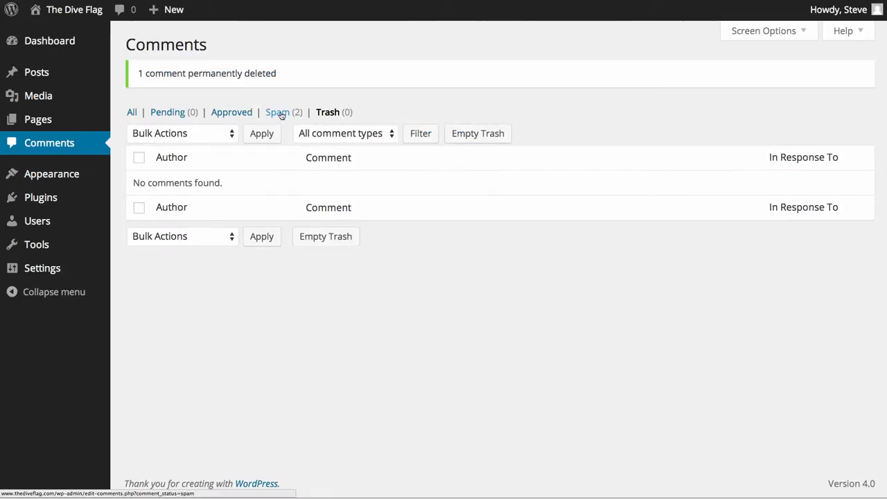
click(277, 111)
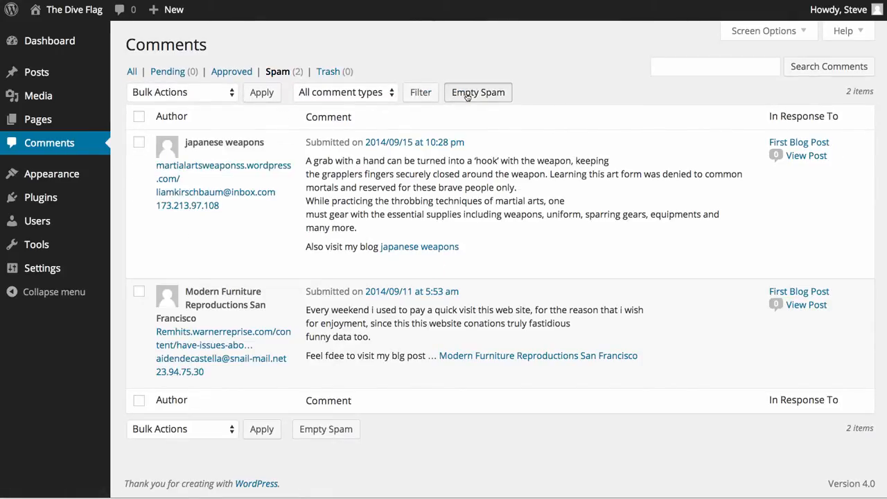
click(477, 92)
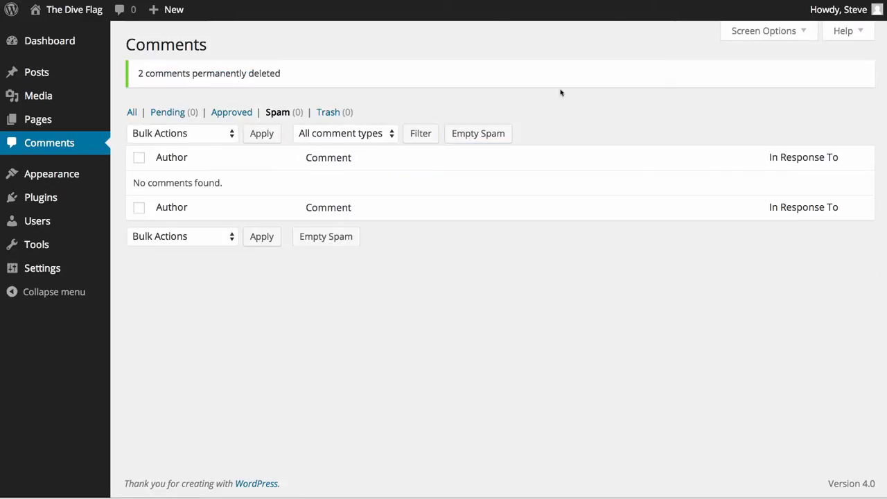